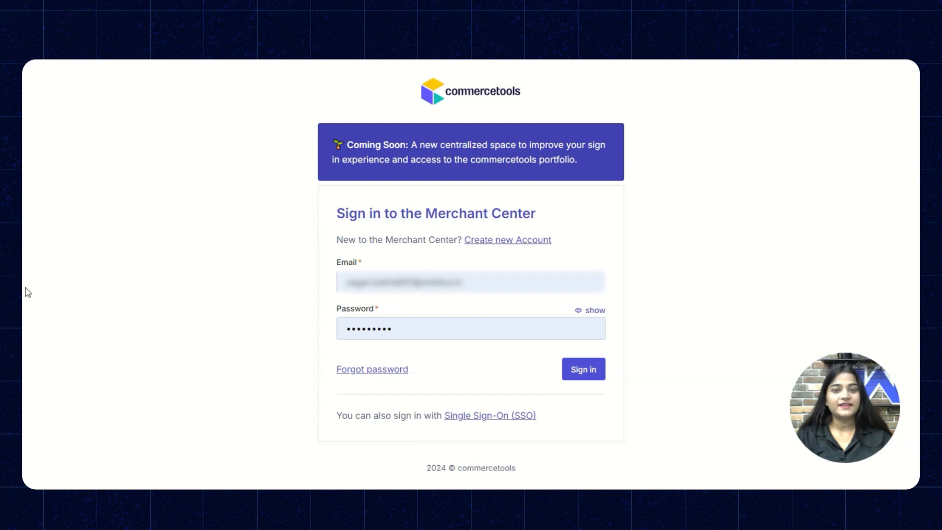
mouse_move(536, 299)
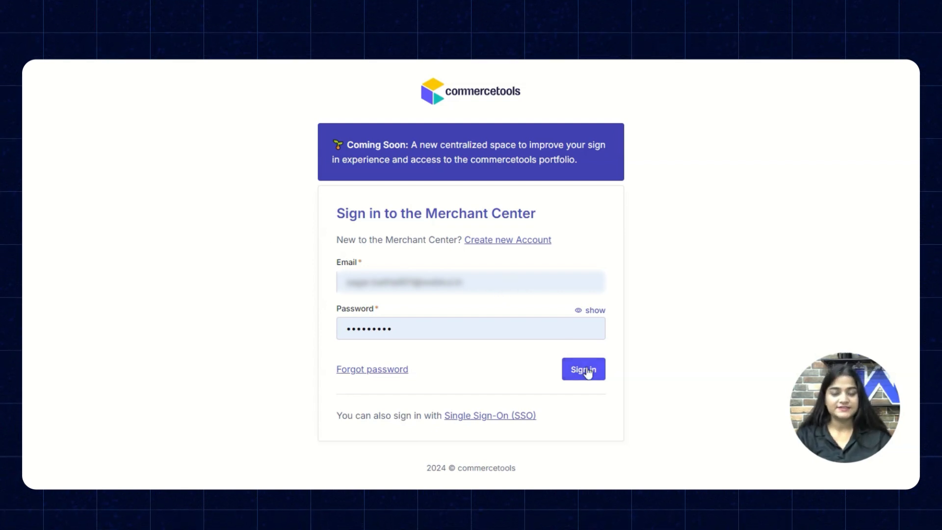
Step: Sign in to the Merchant Center with the entered credentials
left_click(583, 369)
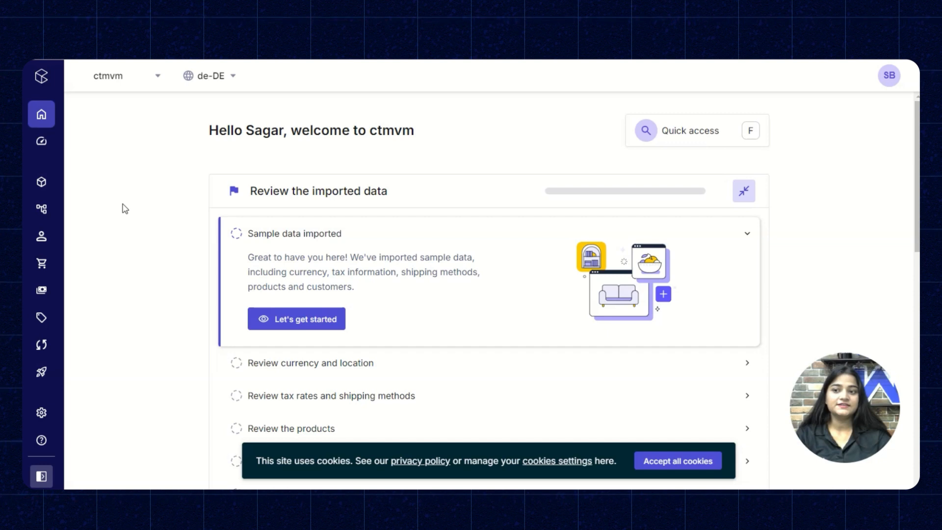
mouse_move(70, 140)
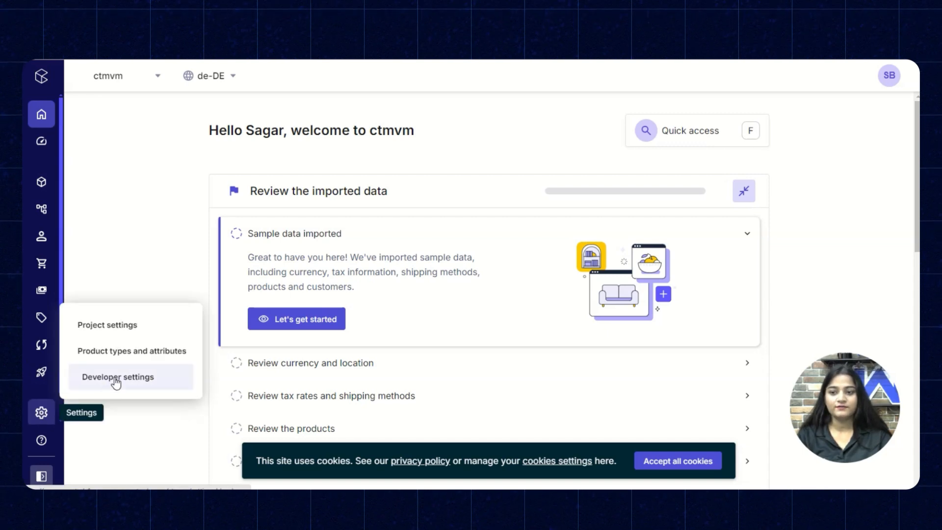
Step: Create an API client named 'john doe' using the Admin client scope template
left_click(116, 377)
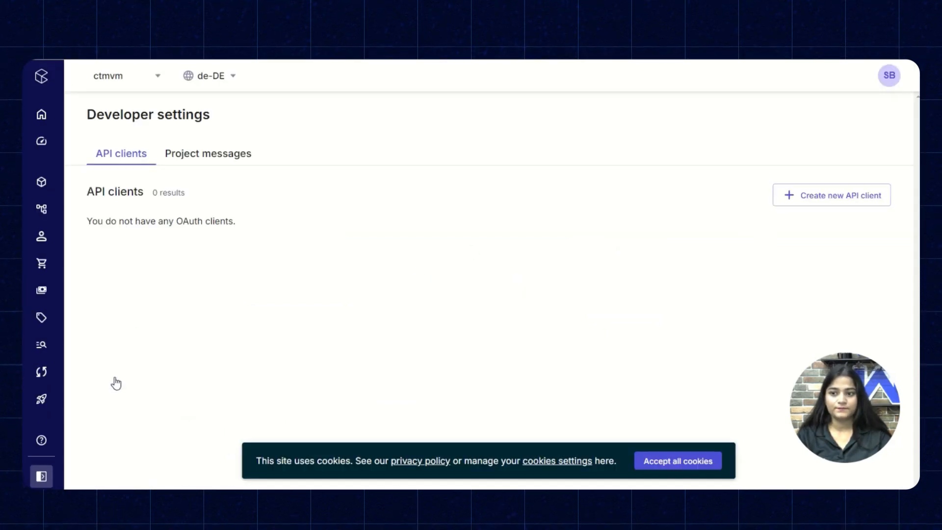
mouse_move(853, 209)
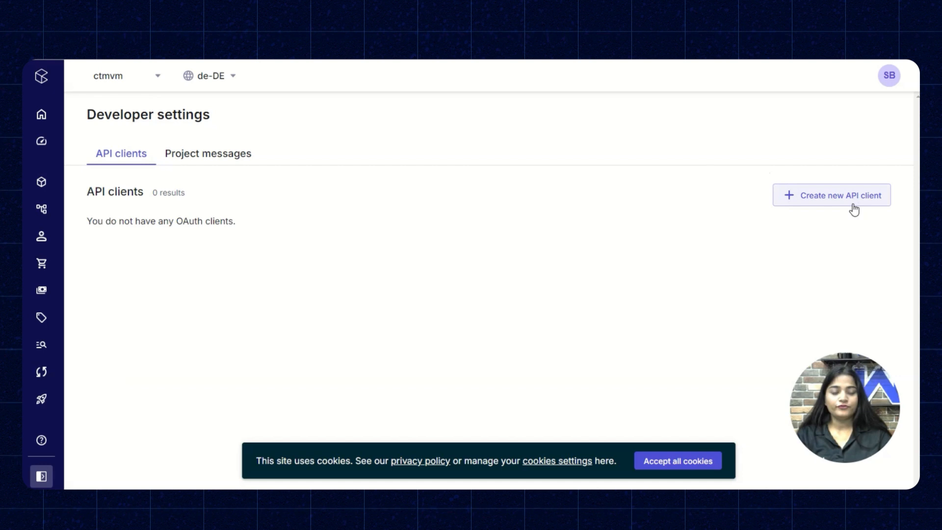
mouse_move(789, 202)
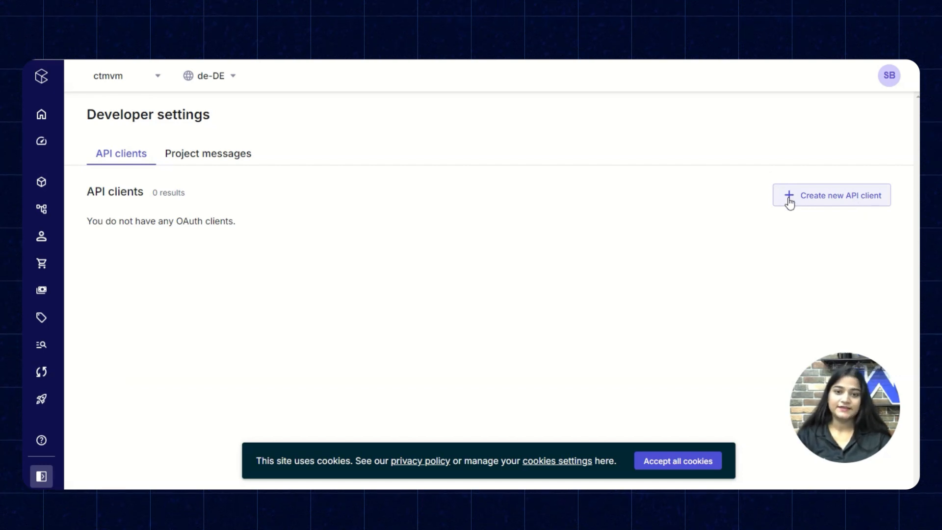
left_click(839, 194)
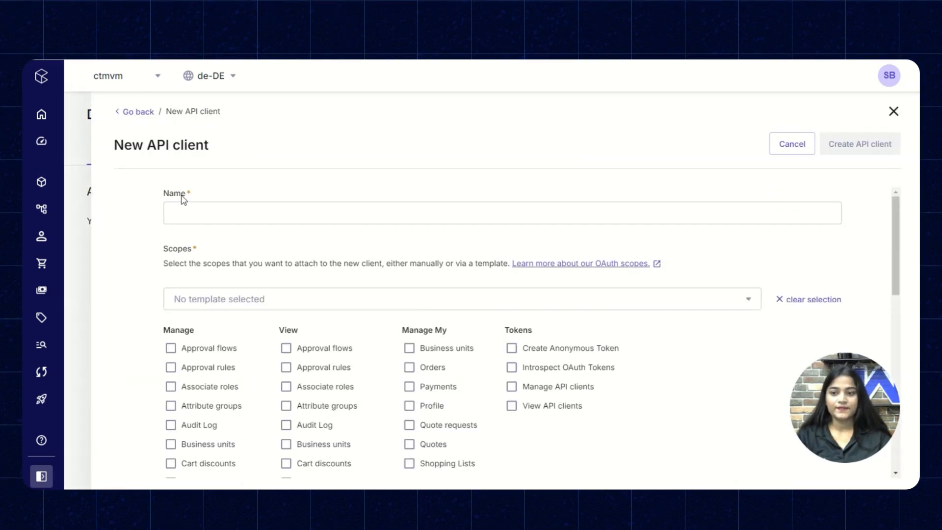
type("john doe")
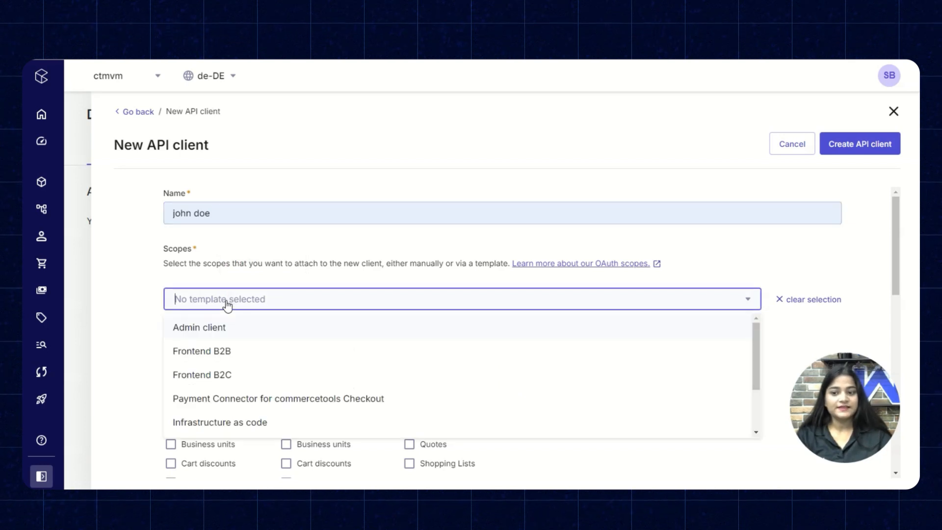
mouse_move(199, 327)
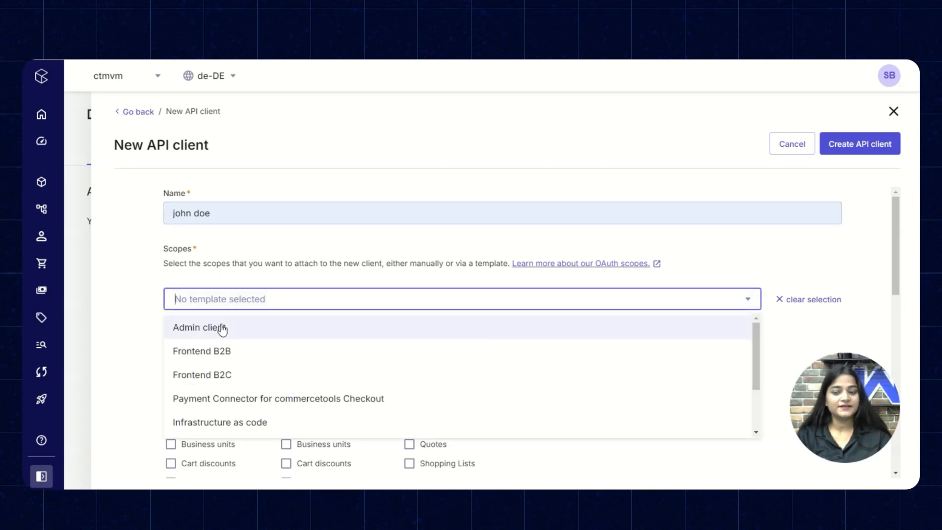
left_click(200, 328)
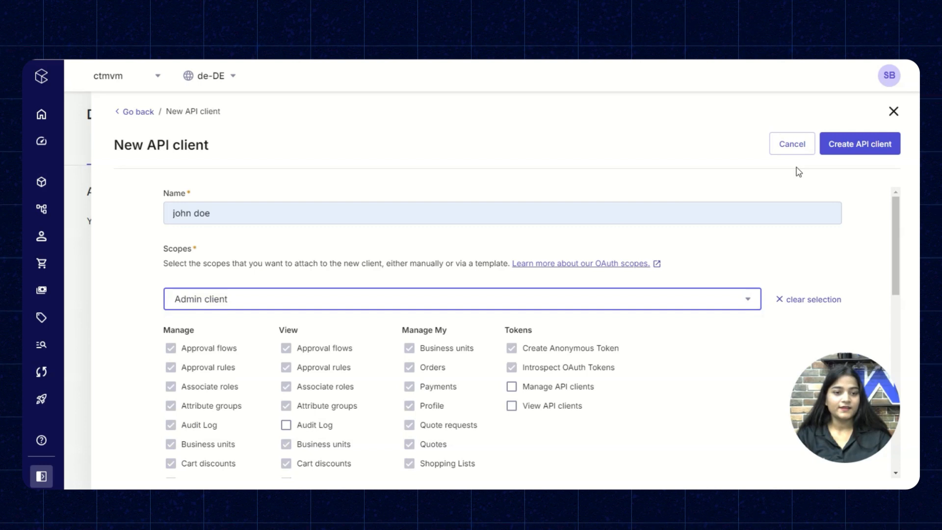
left_click(858, 144)
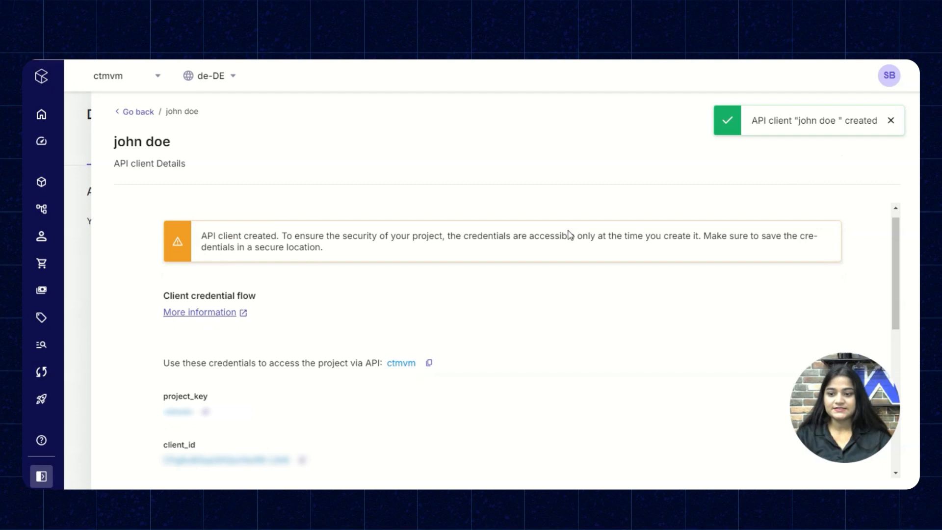
scroll("down", 3)
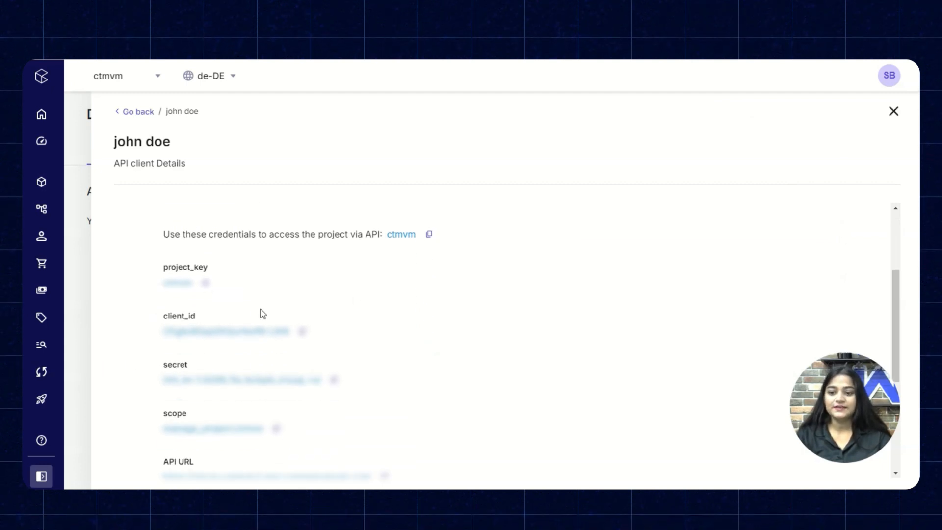
scroll("down", 3)
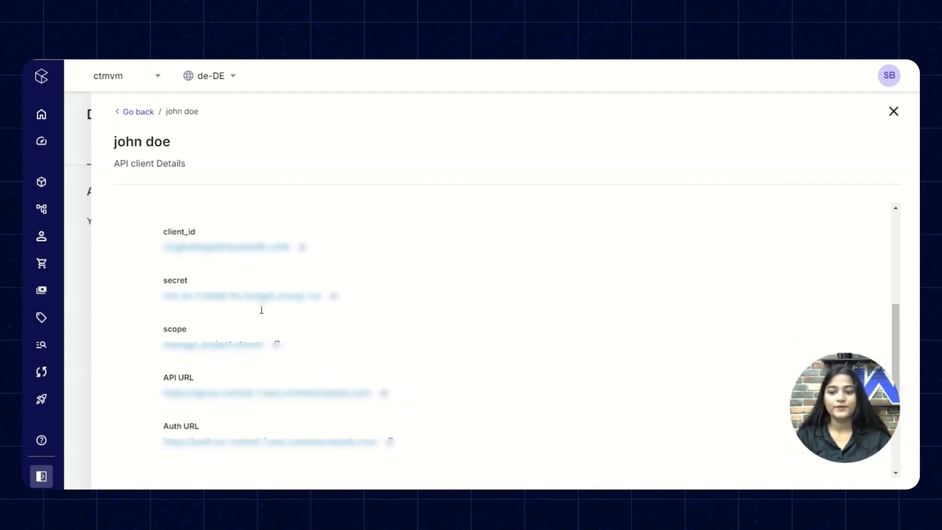
scroll("down", 3)
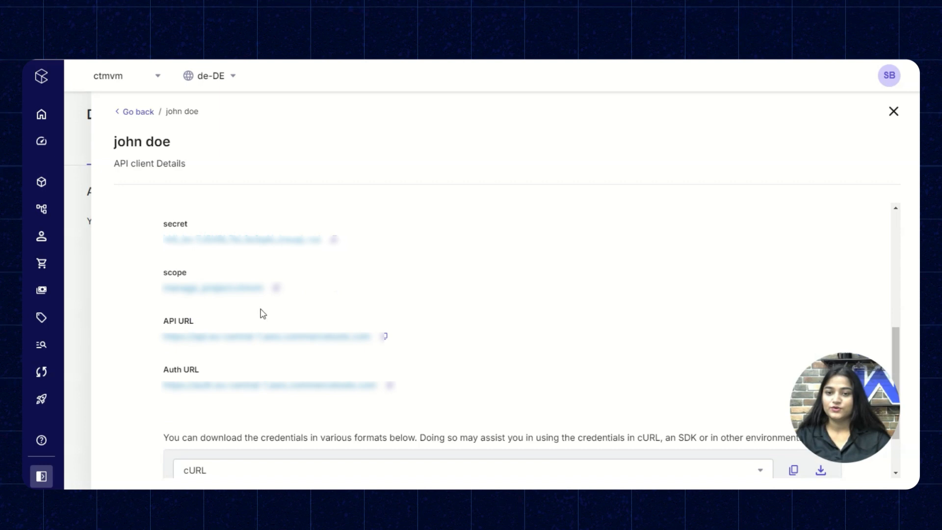
scroll("up", 3)
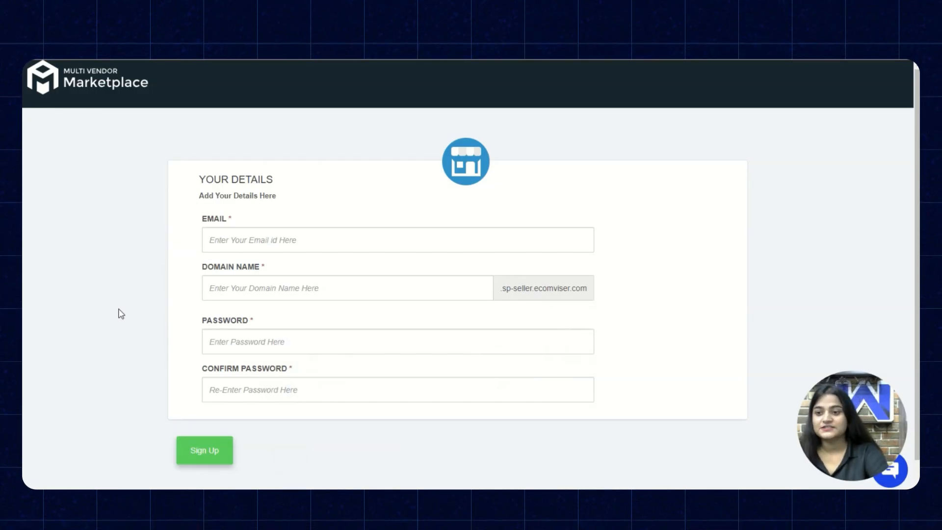
Step: Fill the sign-up email from the saved suggestion and submit the marketplace registration
left_click(398, 239)
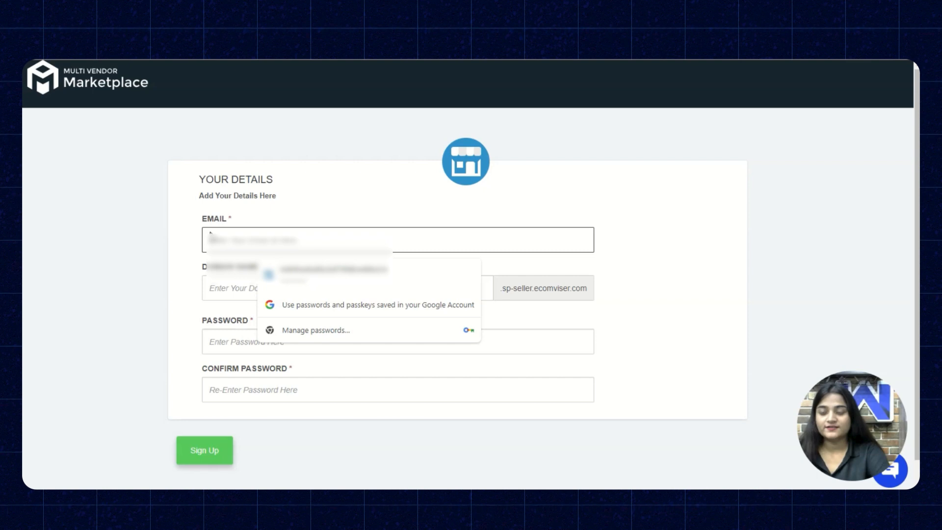
left_click(347, 288)
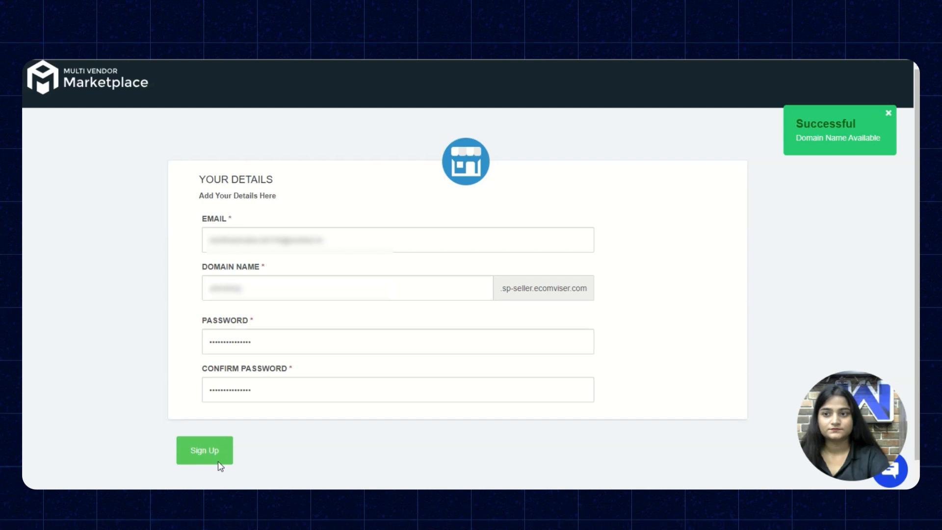
left_click(204, 450)
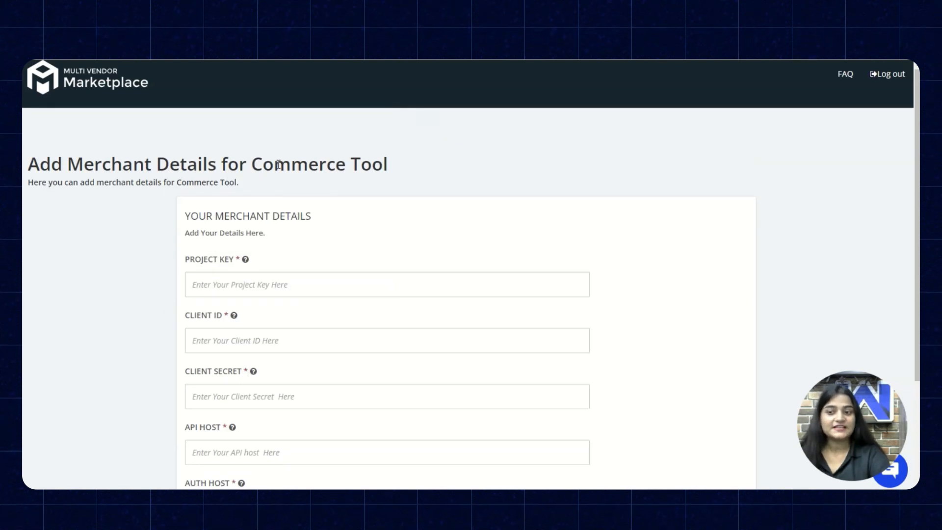
scroll("down", 3)
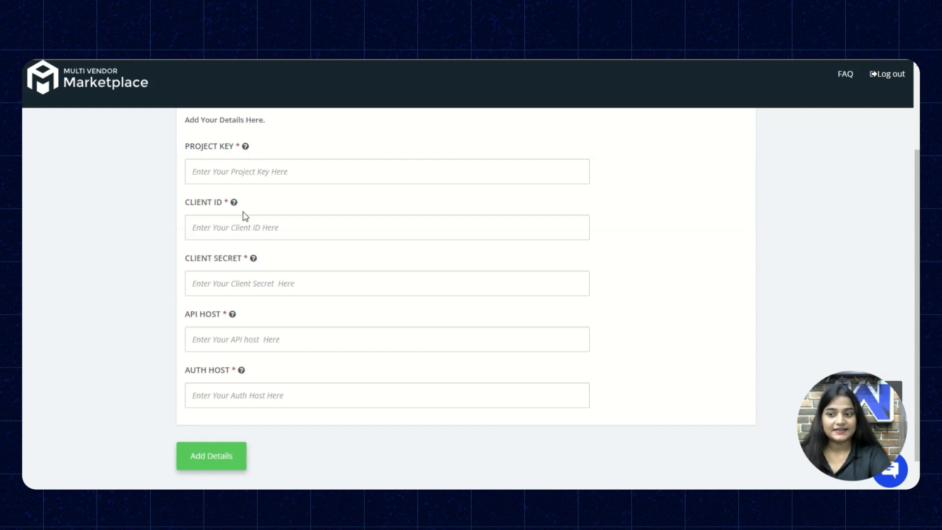
mouse_move(167, 402)
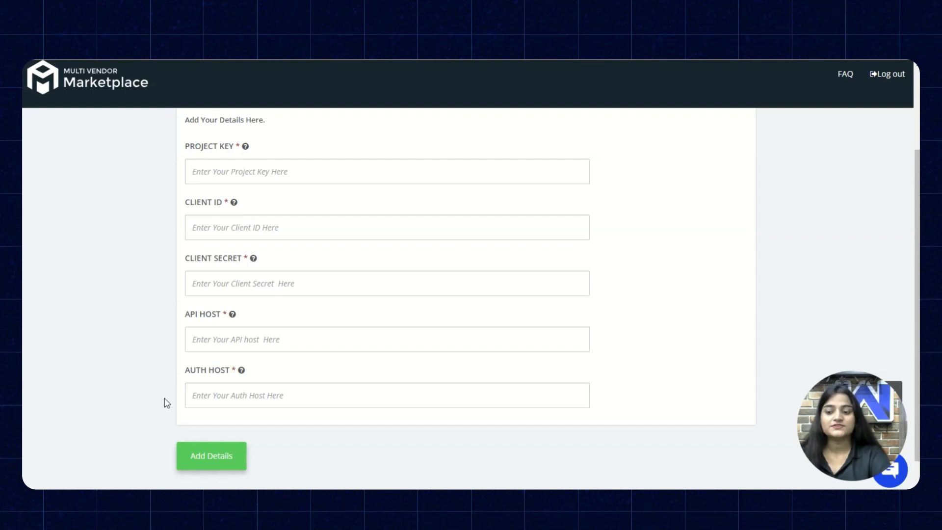
mouse_move(234, 264)
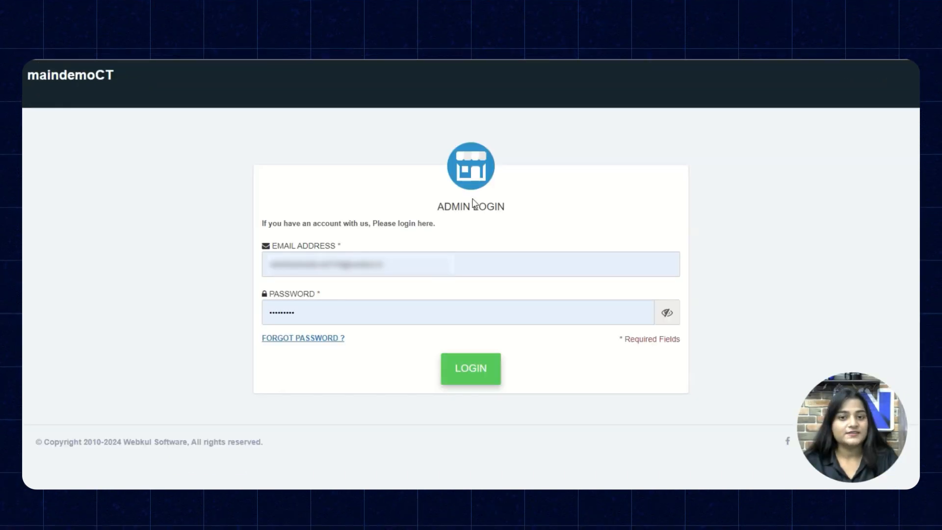
mouse_move(354, 248)
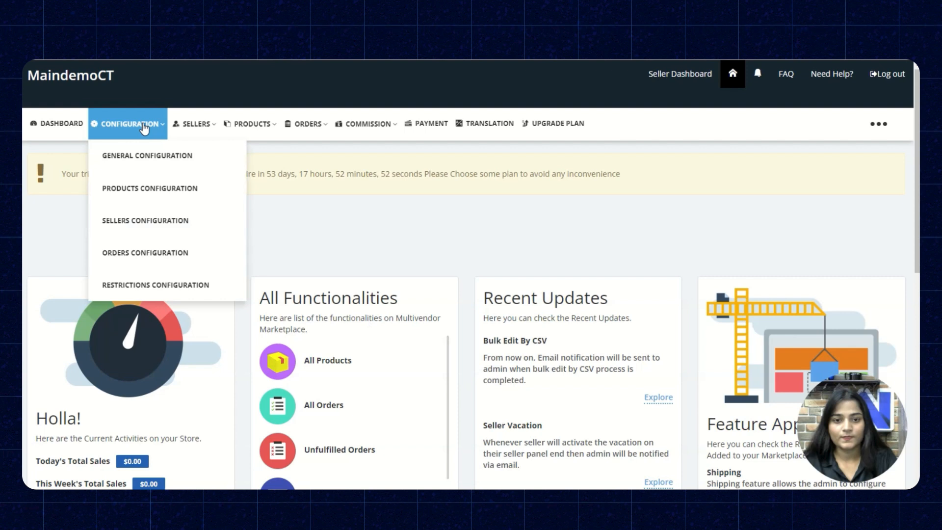
Step: Reopen the Configuration menu listing general, products, sellers, orders and restrictions settings
left_click(517, 231)
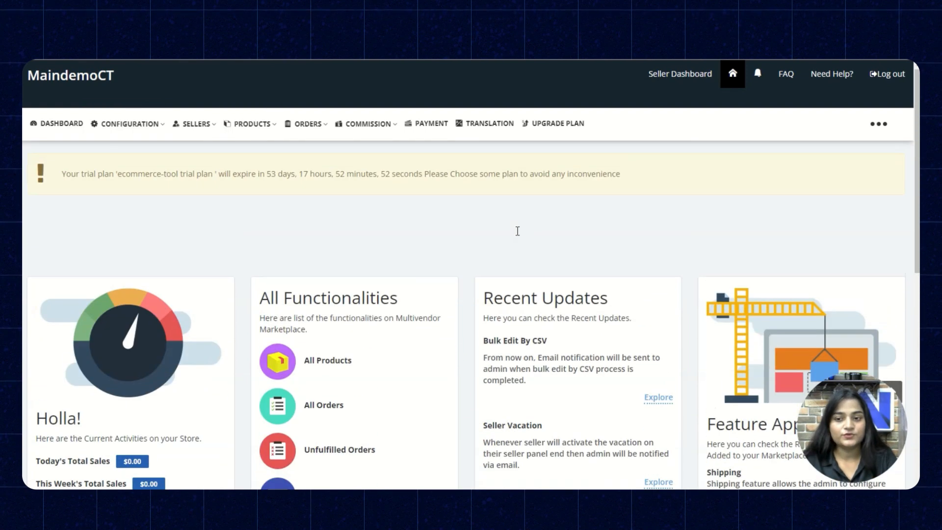
left_click(126, 124)
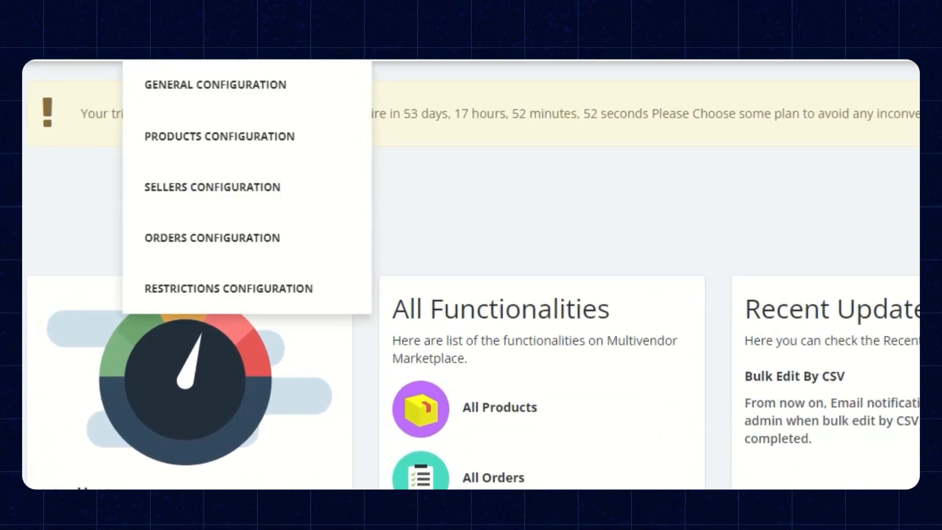
mouse_move(215, 84)
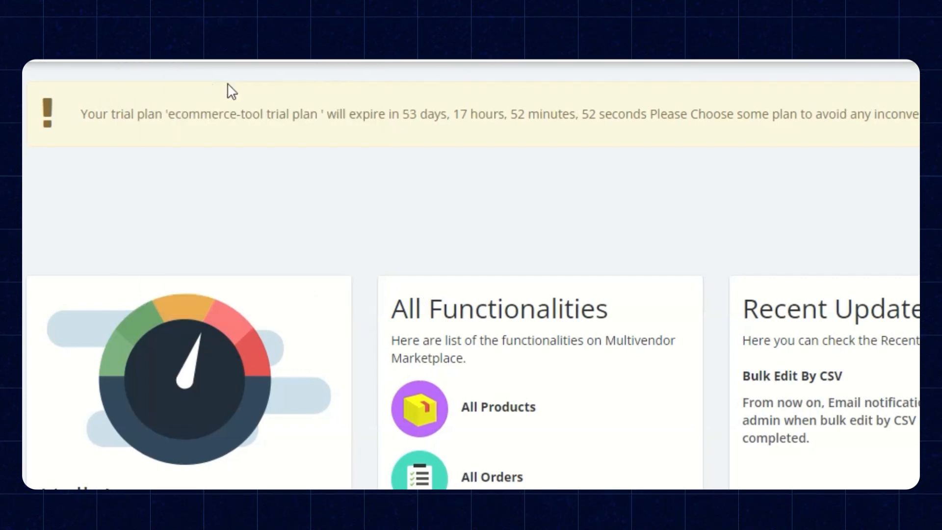
Step: Review the General Configuration store email, currency, language, weight unit and store name settings
left_click(126, 124)
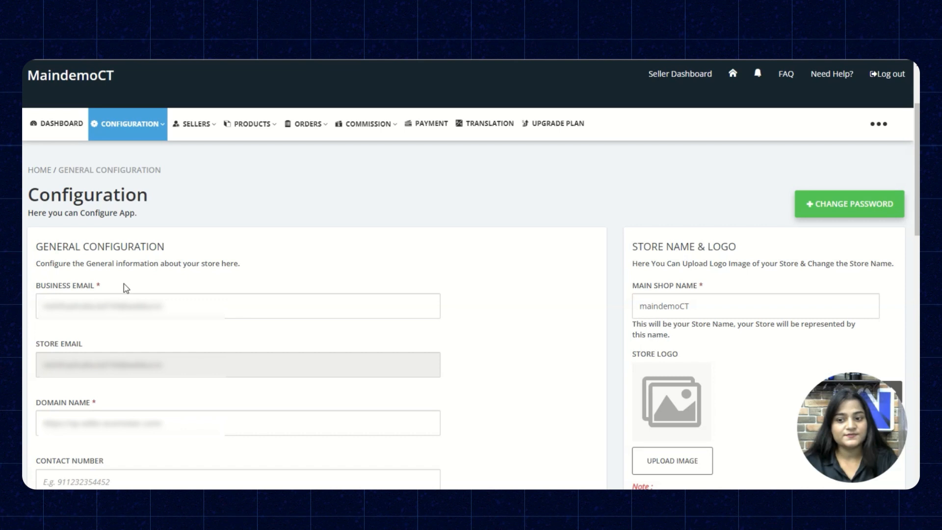
scroll("down", 3)
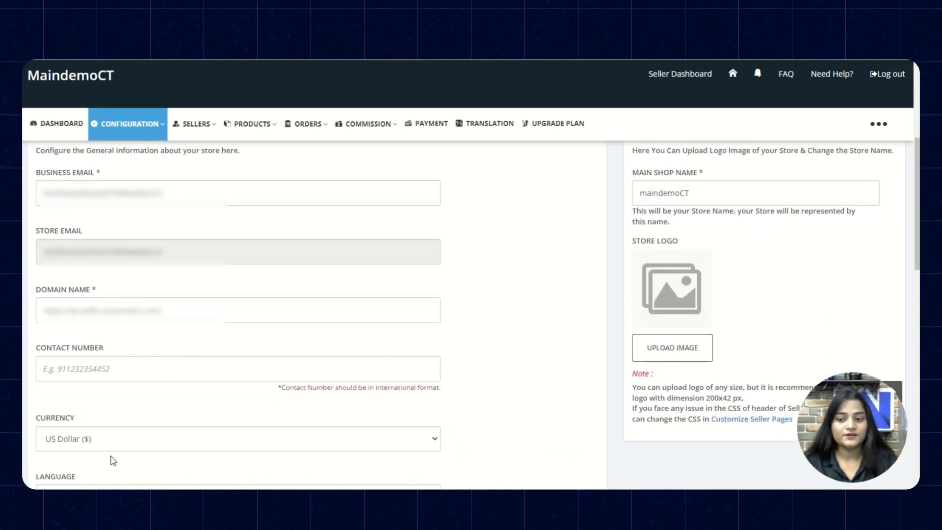
scroll("down", 3)
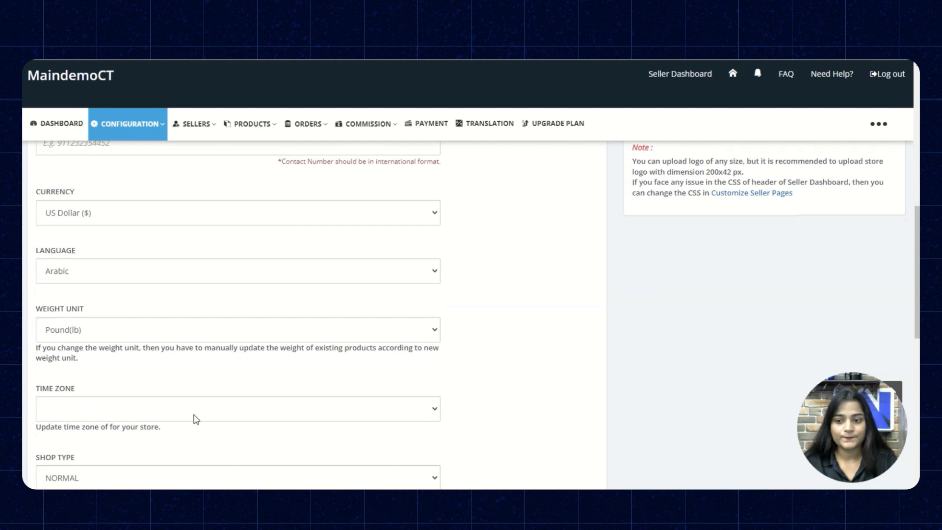
mouse_move(86, 269)
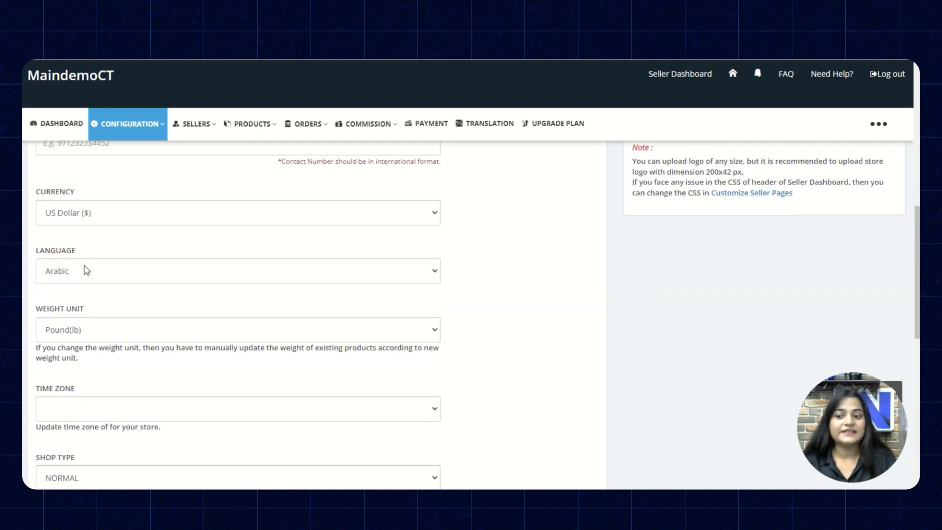
mouse_move(159, 382)
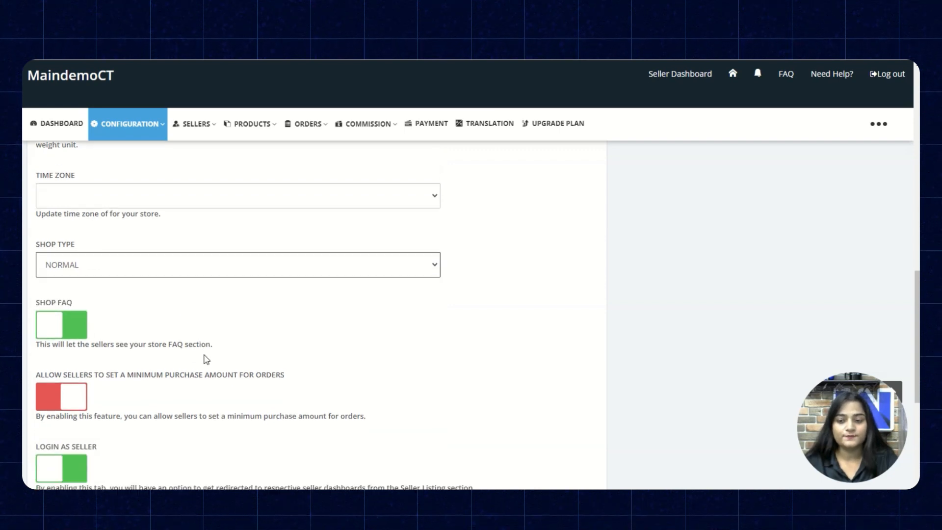
scroll("down", 3)
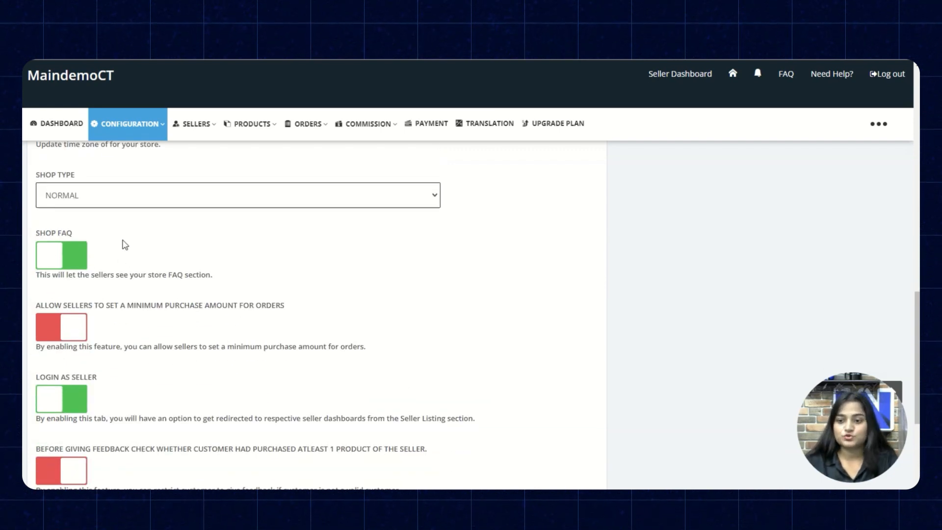
mouse_move(130, 259)
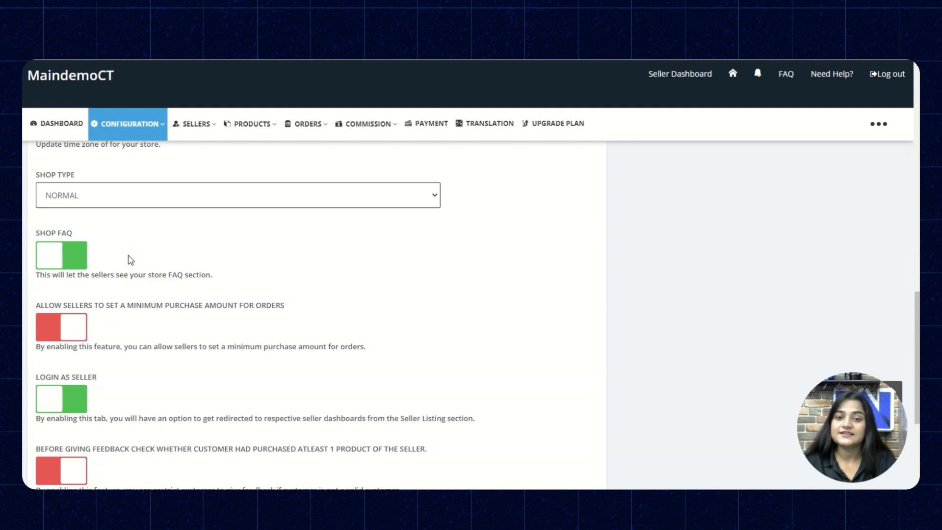
scroll("down", 3)
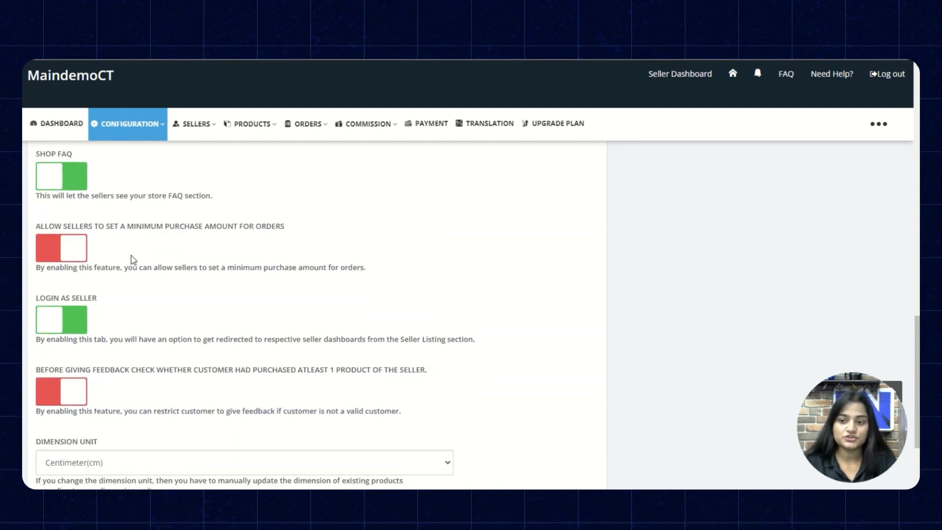
scroll("down", 3)
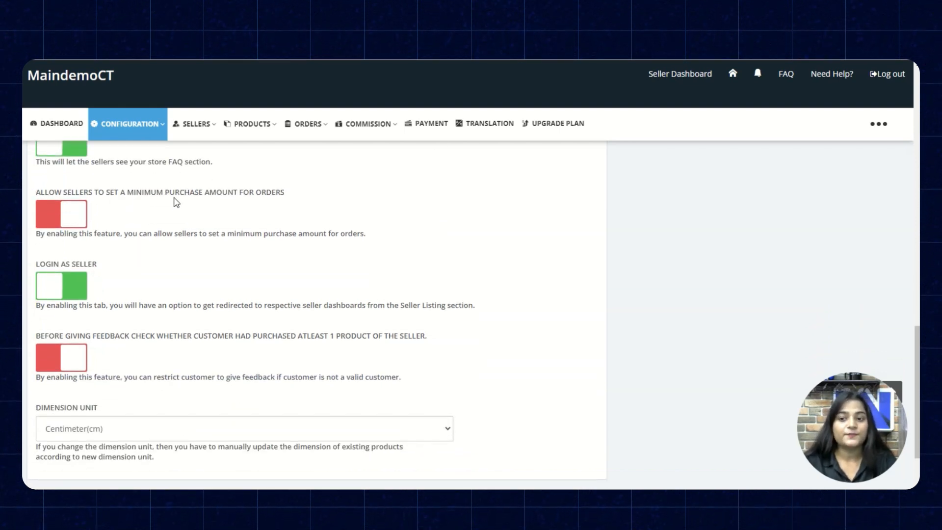
mouse_move(262, 200)
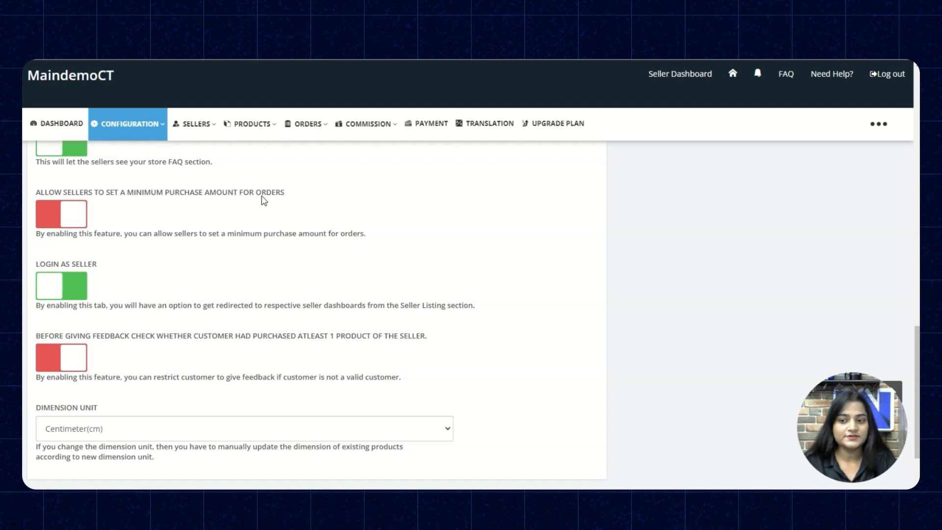
mouse_move(176, 237)
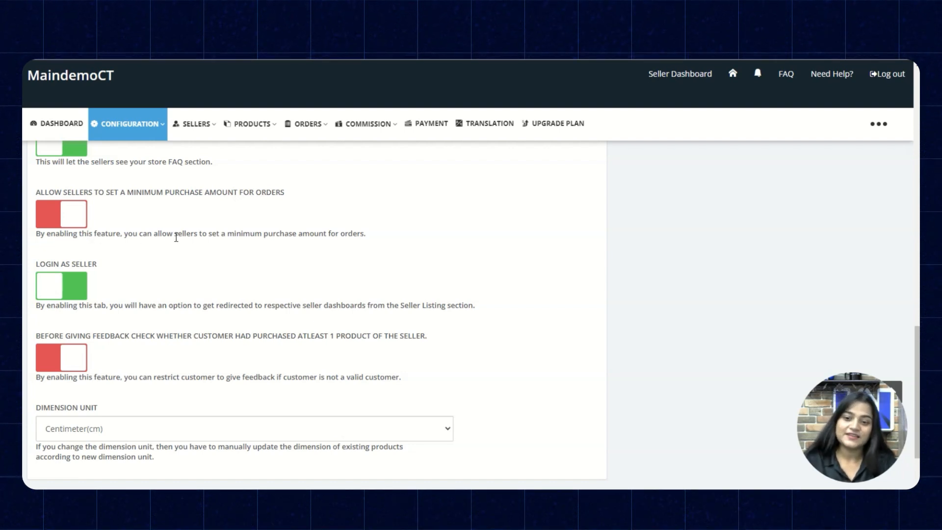
mouse_move(235, 249)
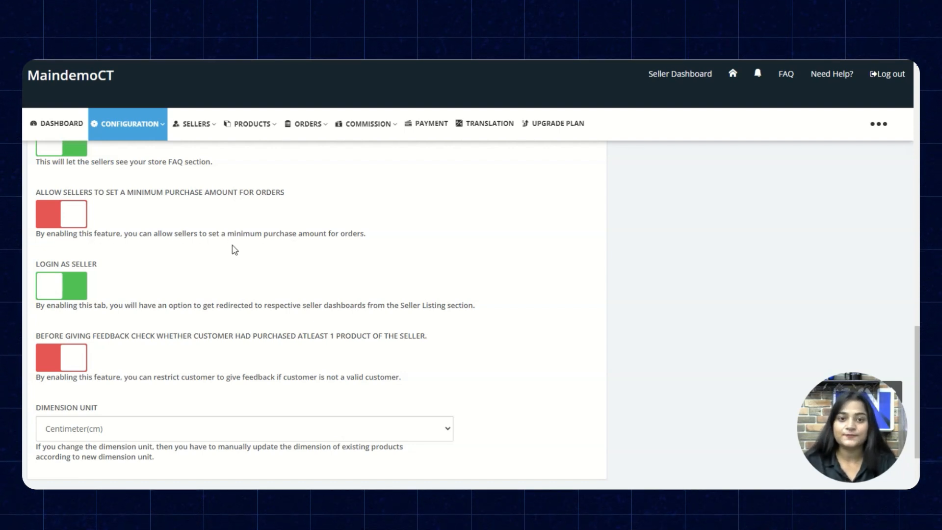
scroll("down", 3)
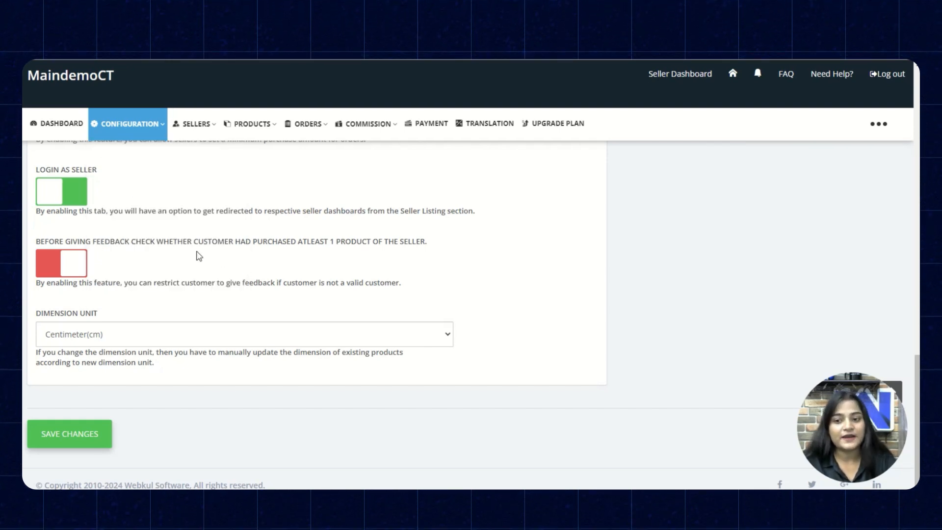
mouse_move(343, 255)
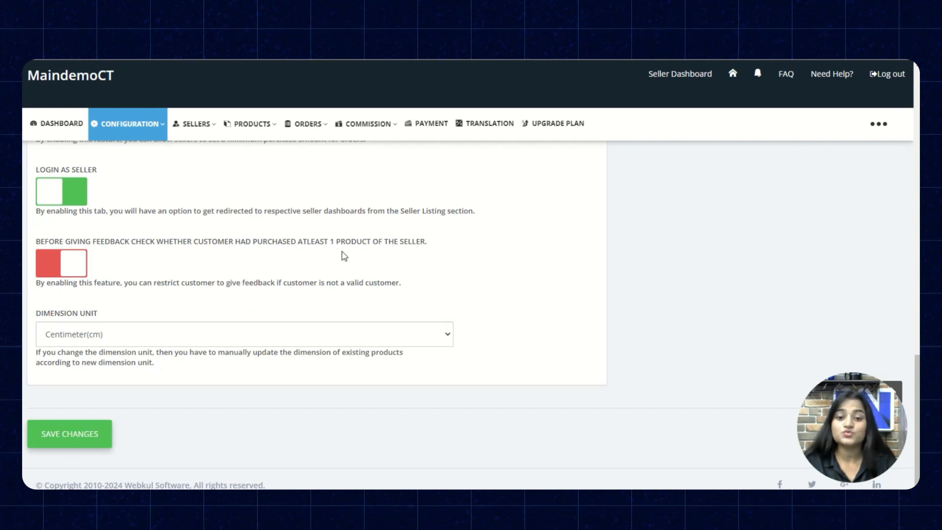
mouse_move(95, 277)
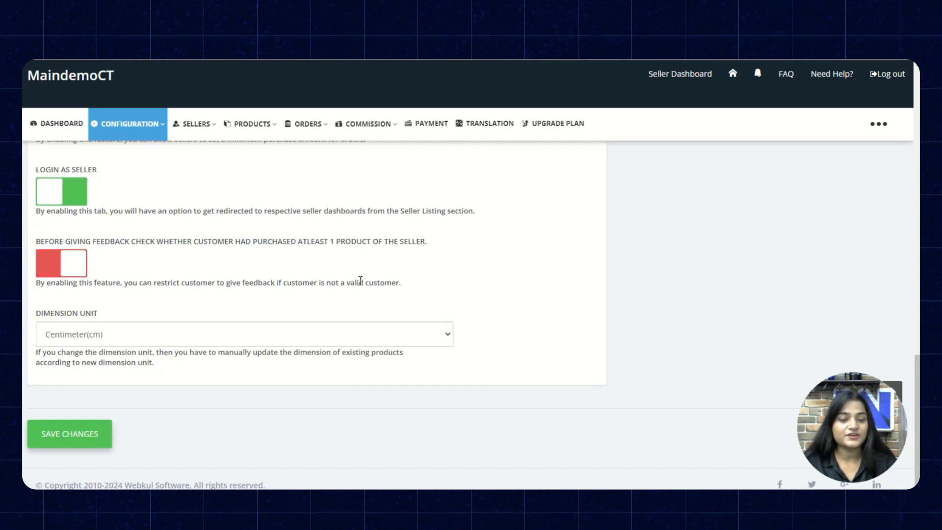
mouse_move(116, 335)
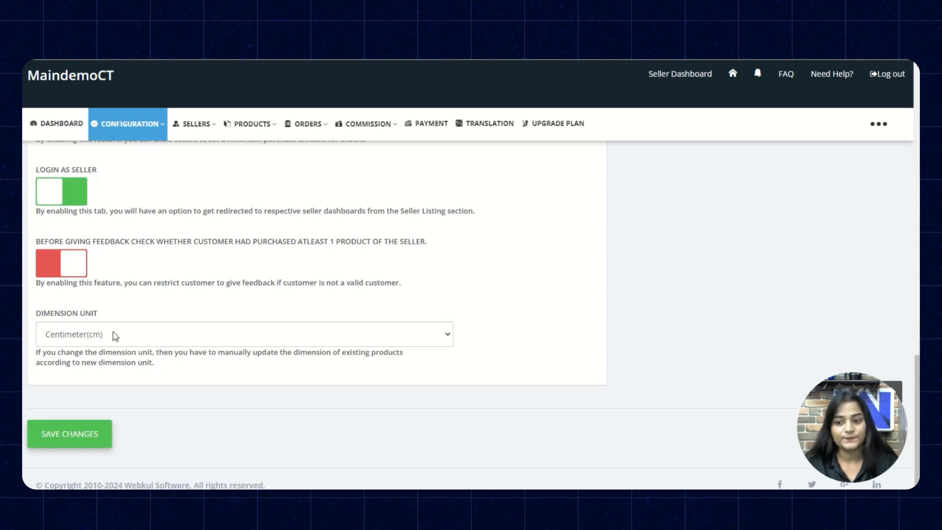
left_click(243, 334)
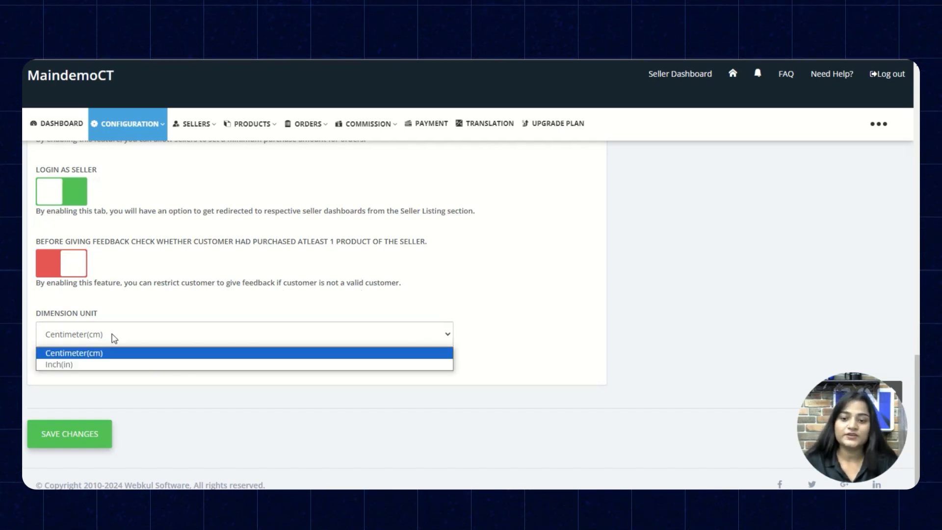
left_click(74, 352)
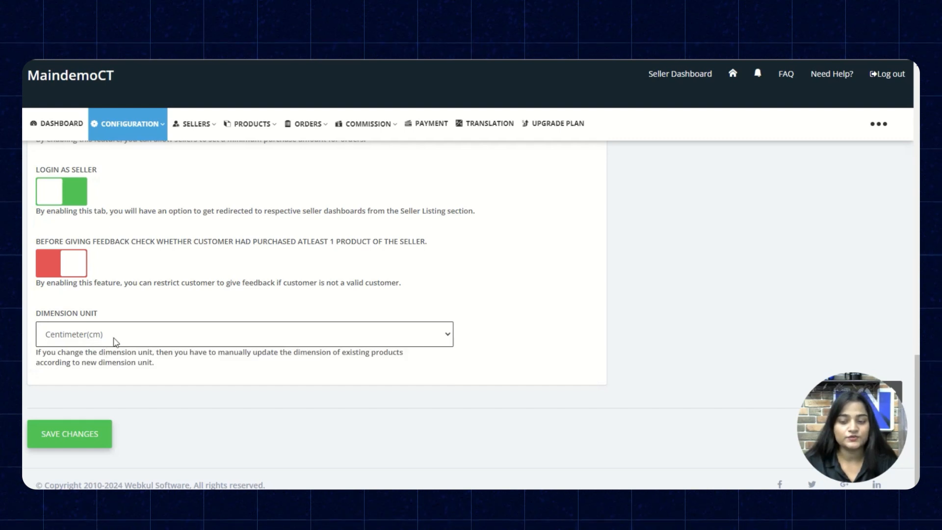
mouse_move(146, 355)
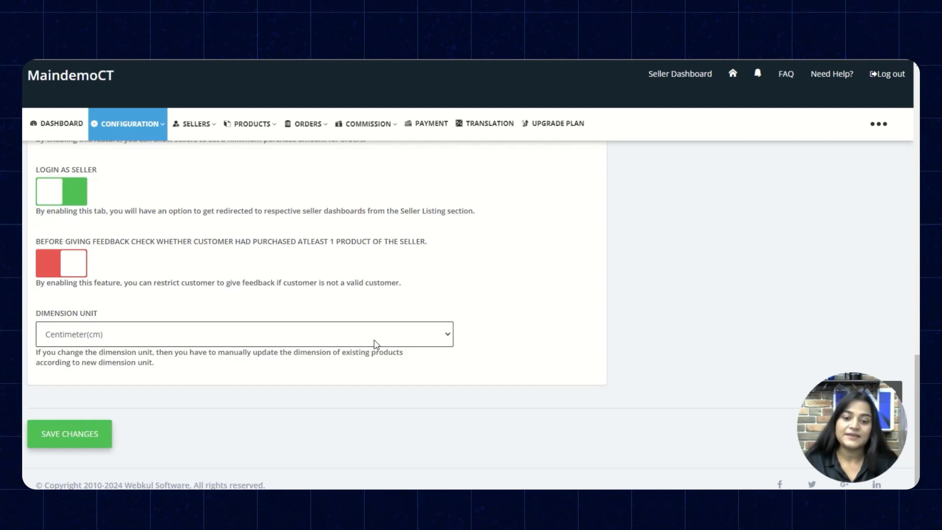
mouse_move(21, 370)
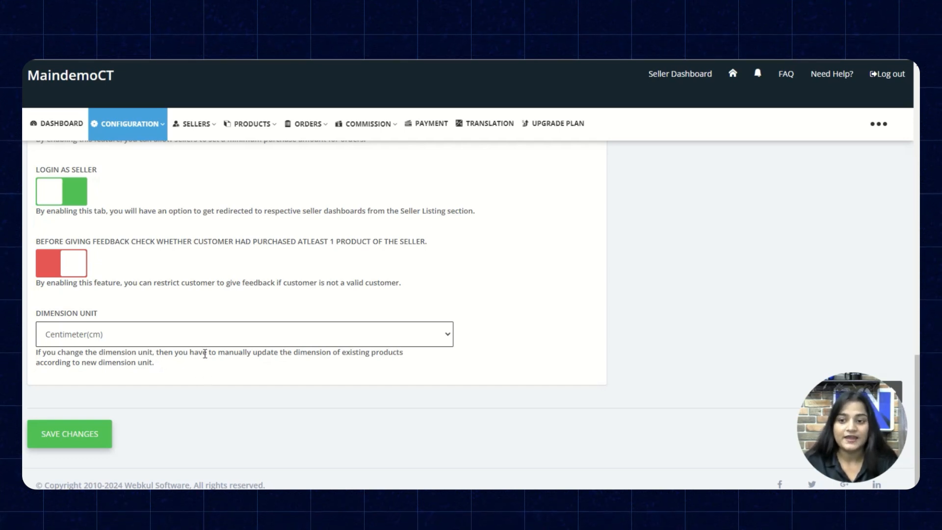
scroll("up", 3)
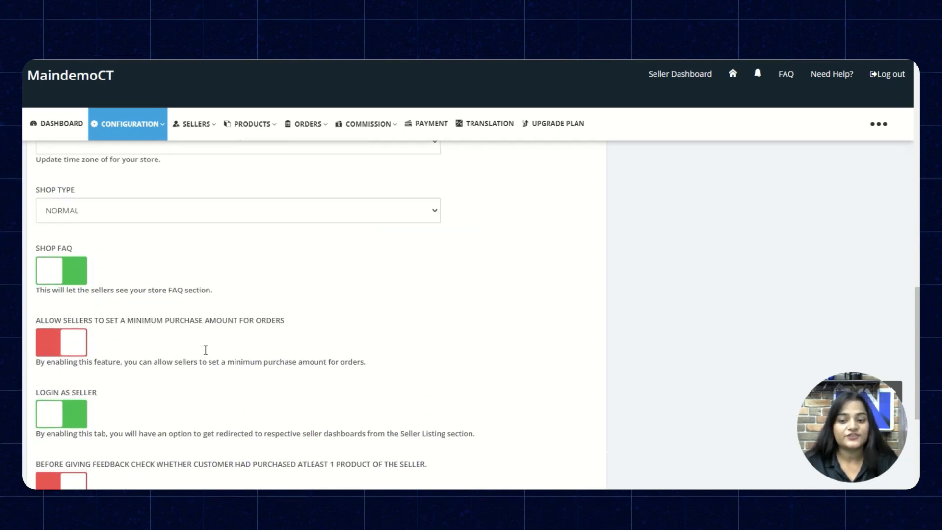
scroll("down", 3)
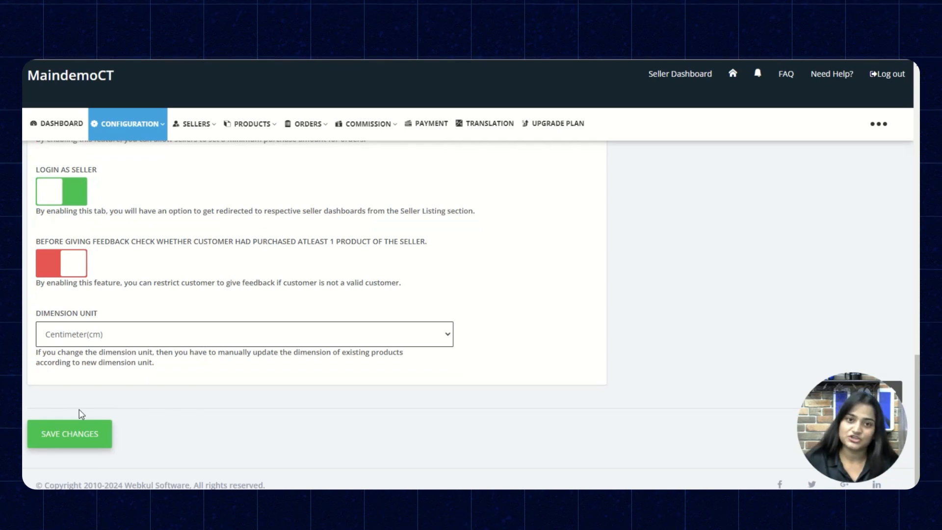
mouse_move(158, 396)
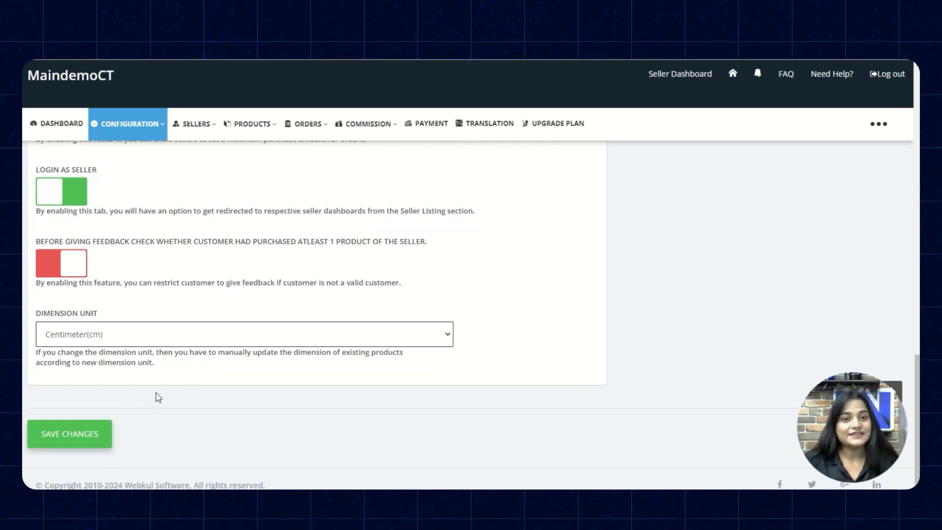